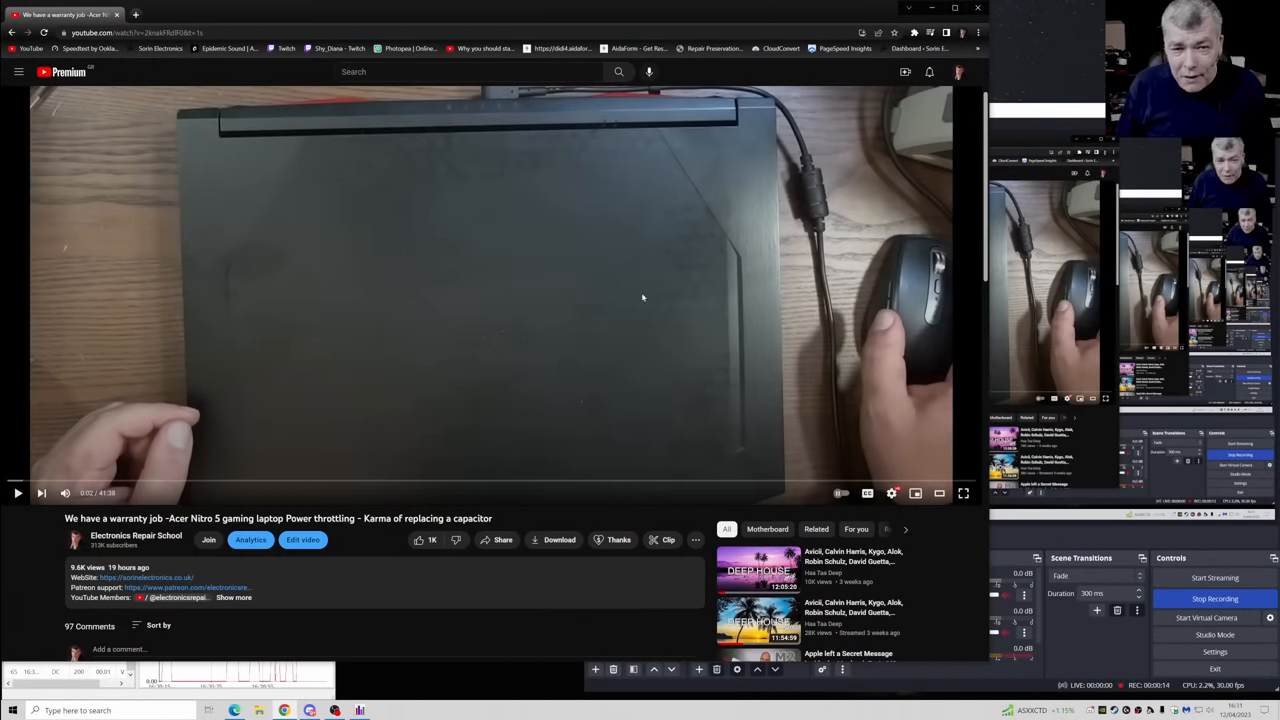
{"action": "mouse_move", "coordinate": [540, 296]}
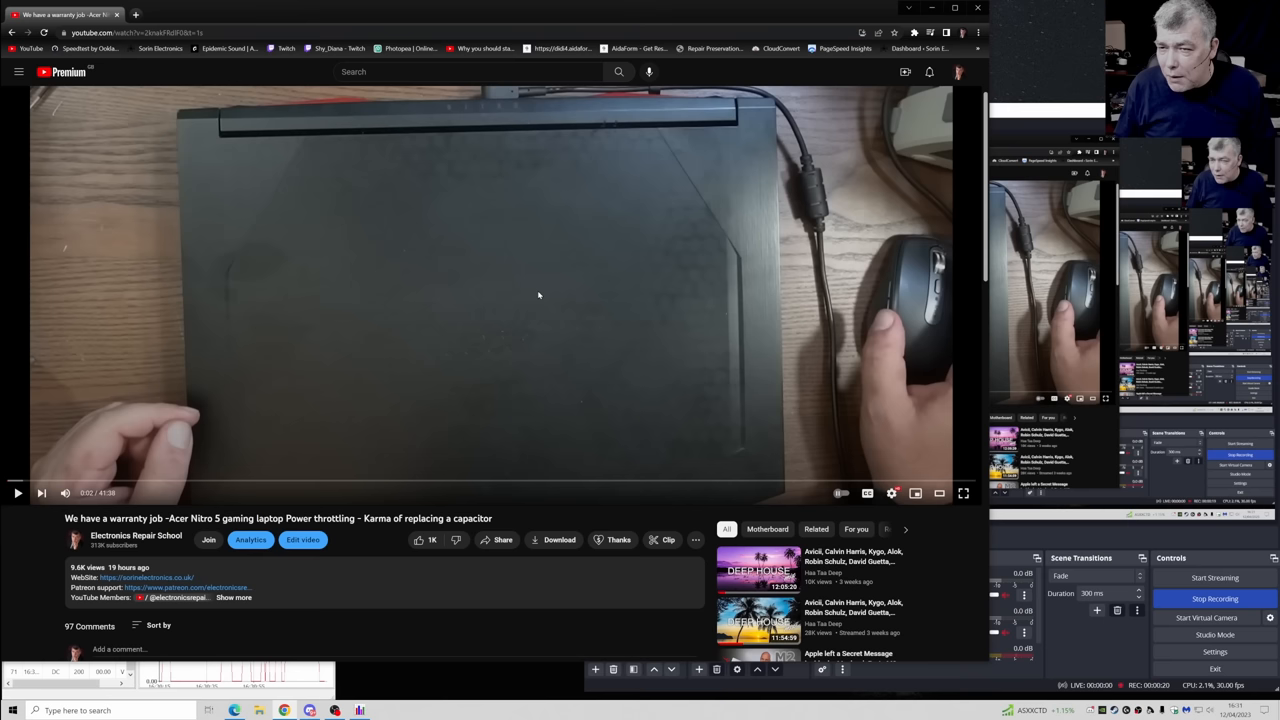
{"action": "mouse_move", "coordinate": [1016, 106]}
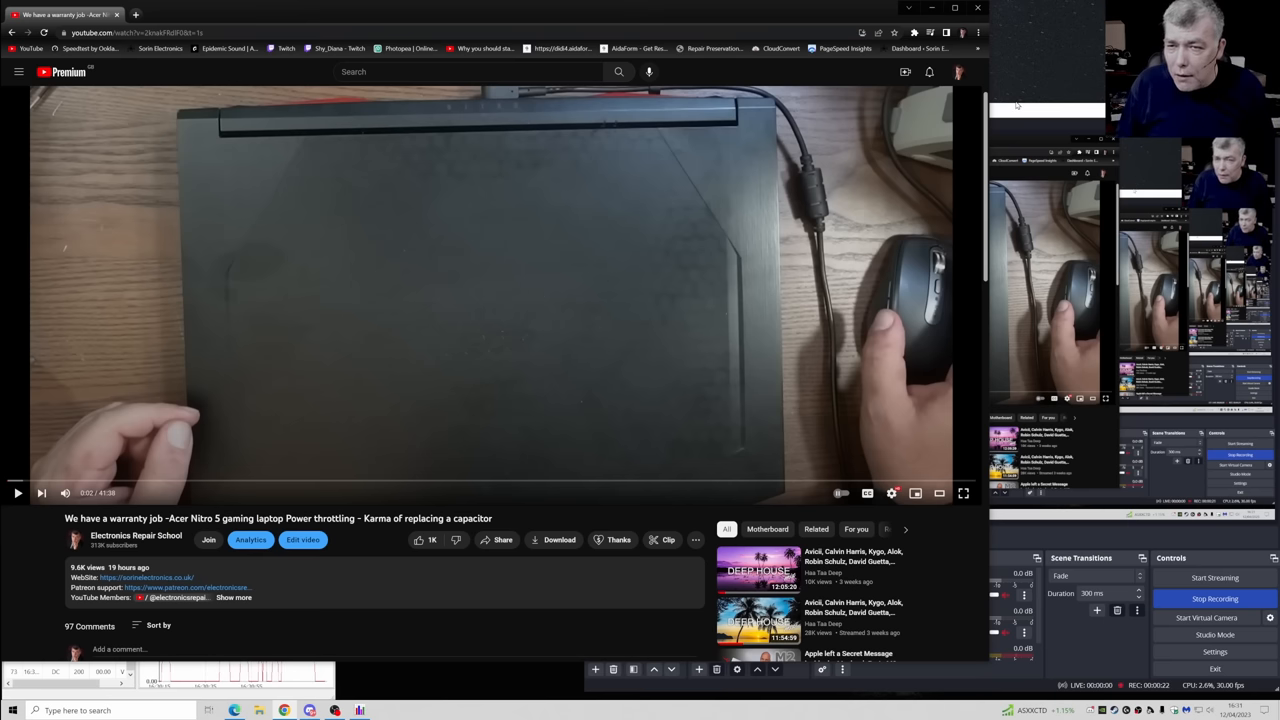